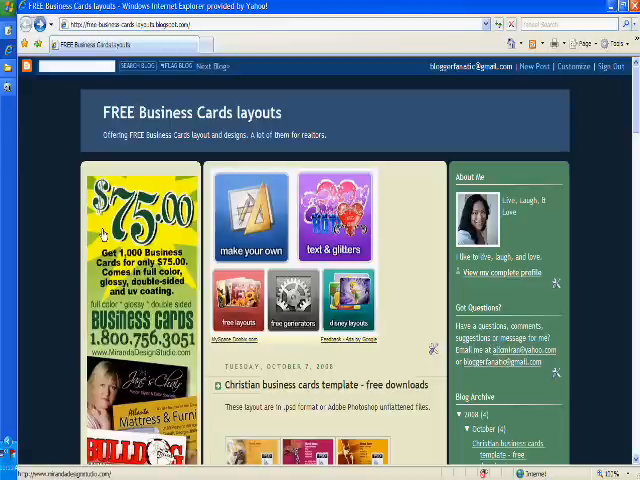
mouse_move(58, 224)
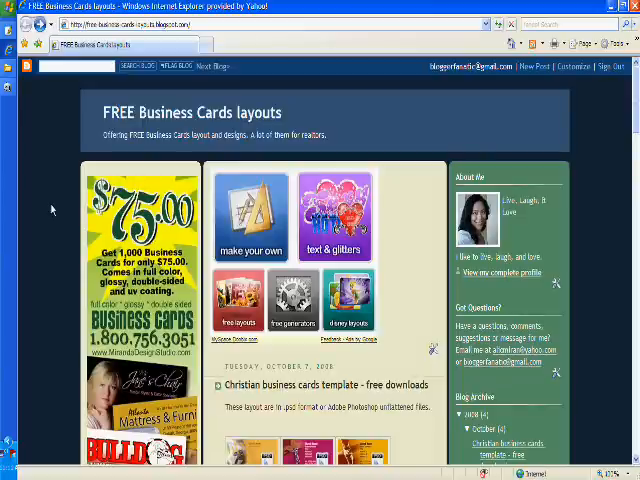
Scroll the FREE Business Cards layouts blog down to the Free Christian Business Card Template post.
scroll(down, 3)
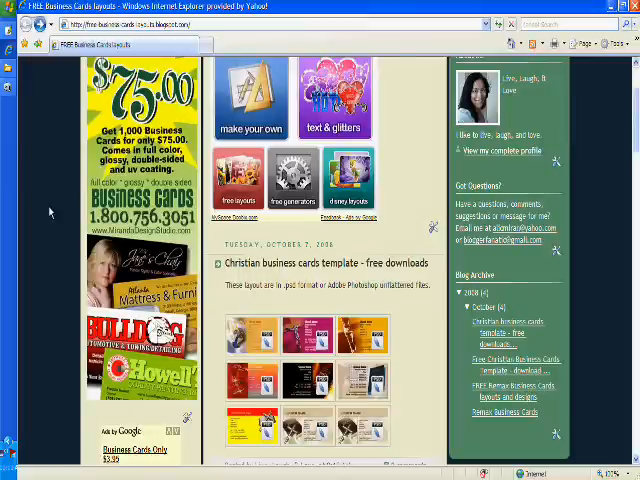
scroll(down, 3)
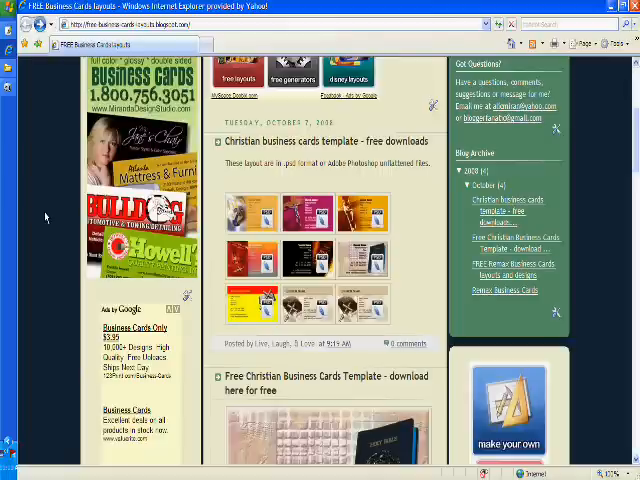
scroll(down, 3)
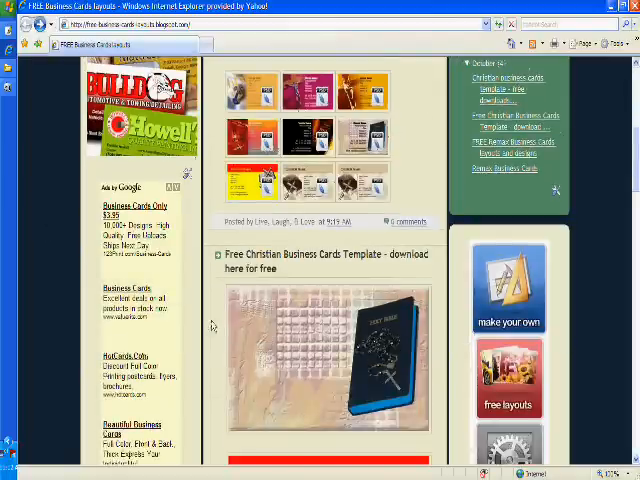
scroll(up, 3)
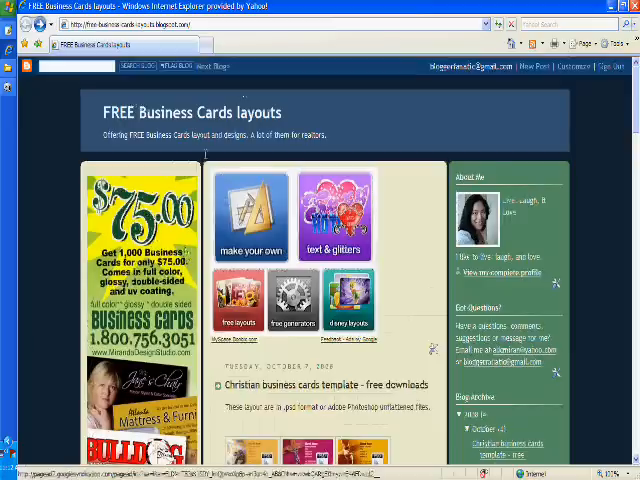
scroll(down, 3)
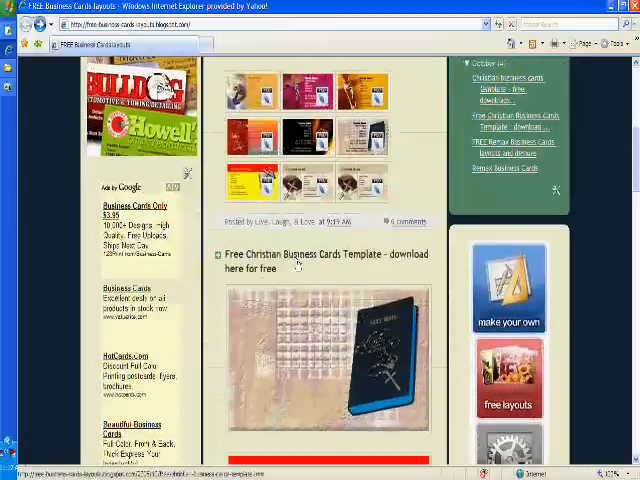
scroll(down, 3)
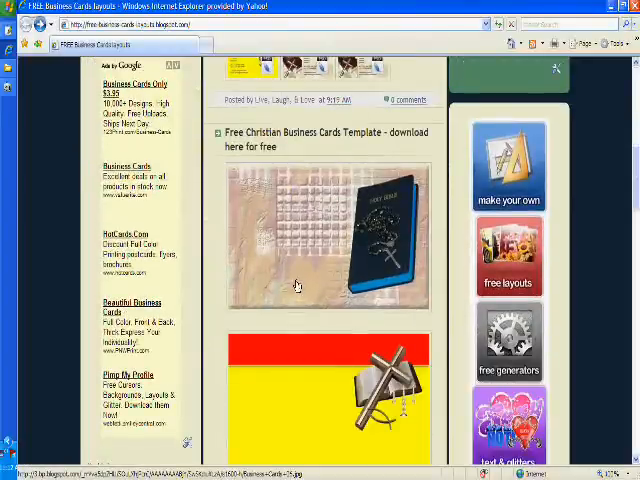
mouse_move(304, 268)
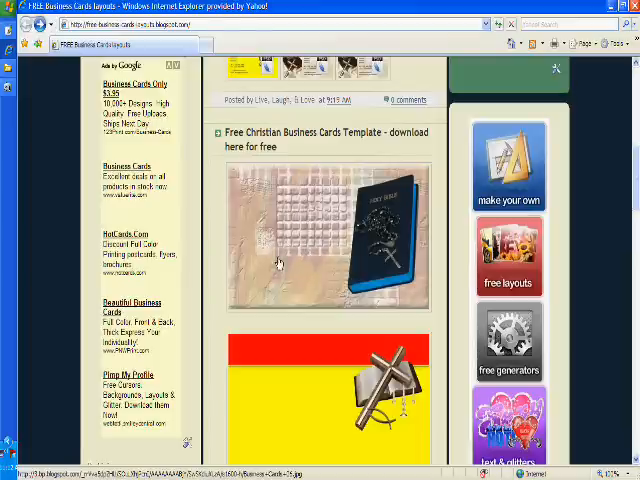
mouse_move(310, 210)
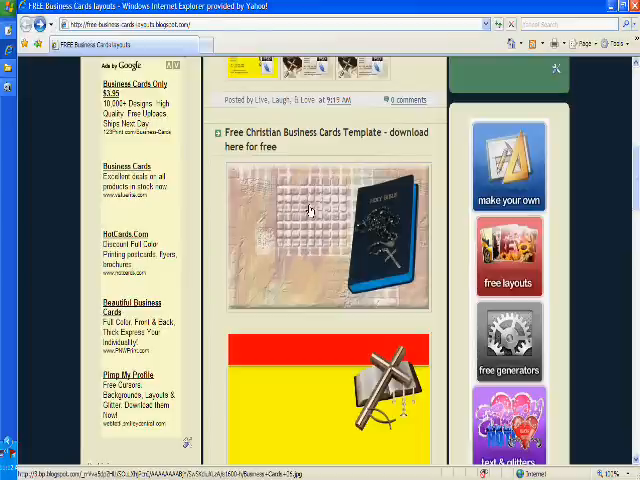
View the Holy Bible background picture full size and save it to the Desktop.
click(330, 240)
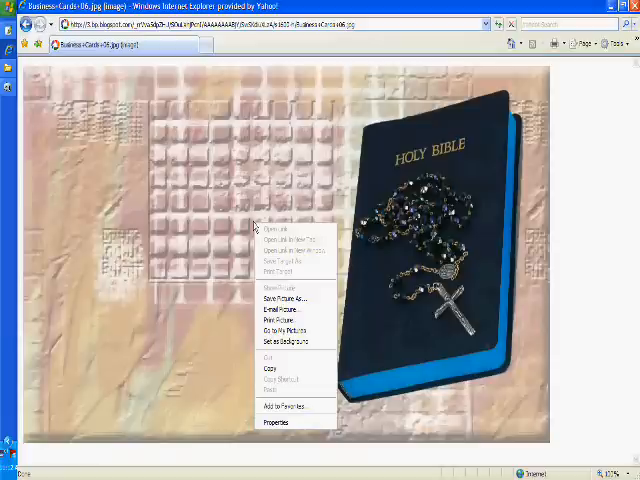
mouse_move(290, 298)
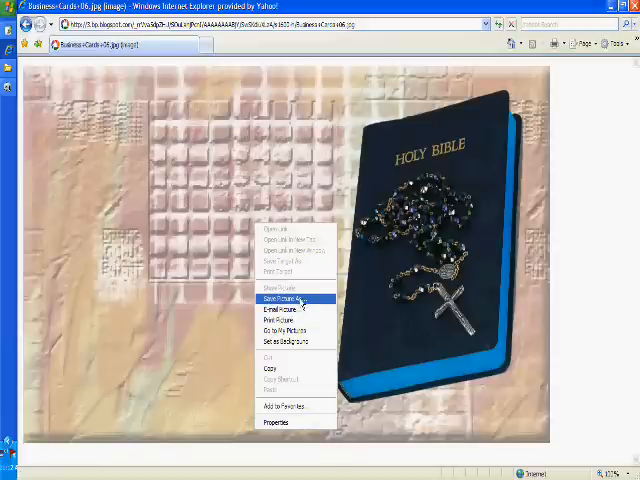
click(284, 298)
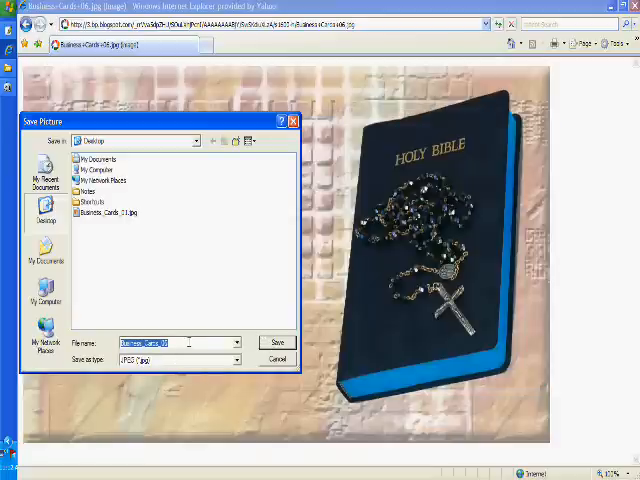
click(278, 360)
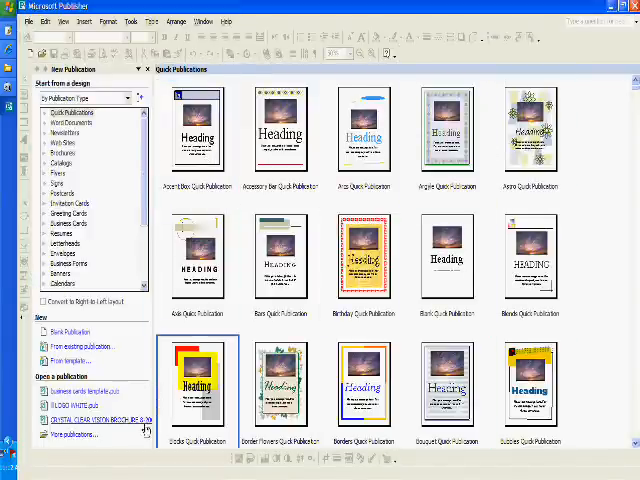
mouse_move(176, 420)
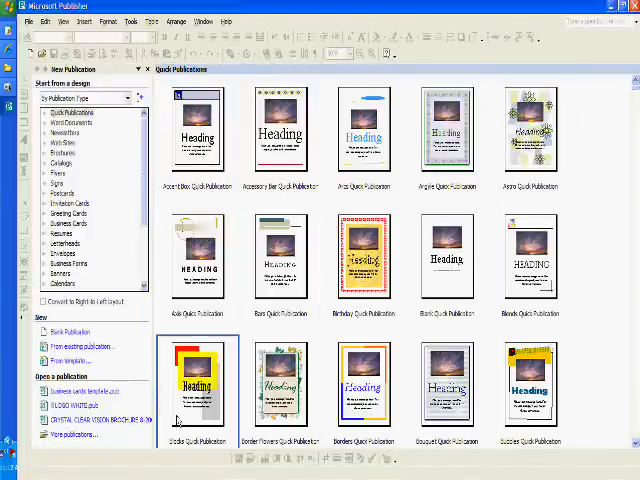
Create a new publication from the first Business Cards > Plain Paper design.
click(196, 132)
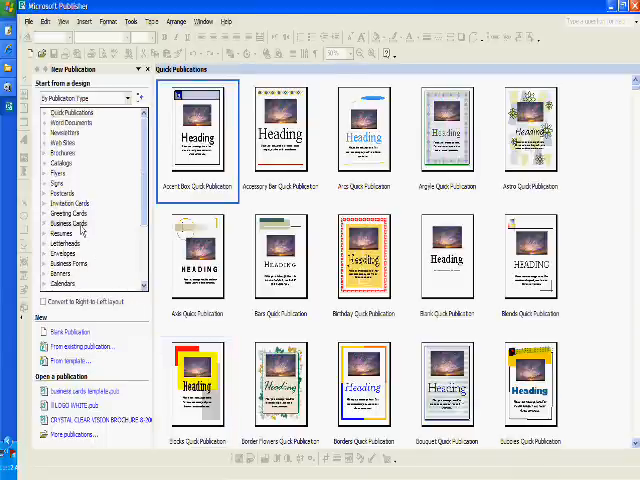
click(70, 224)
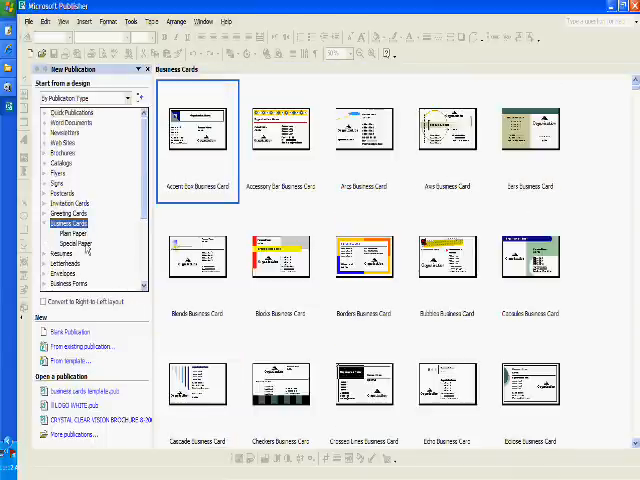
click(70, 234)
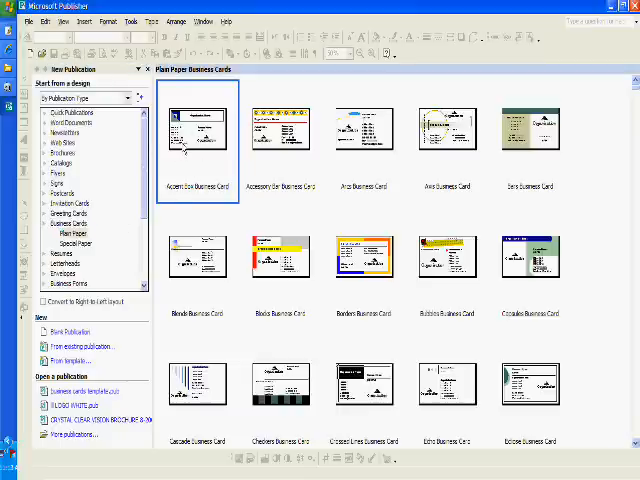
double_click(196, 128)
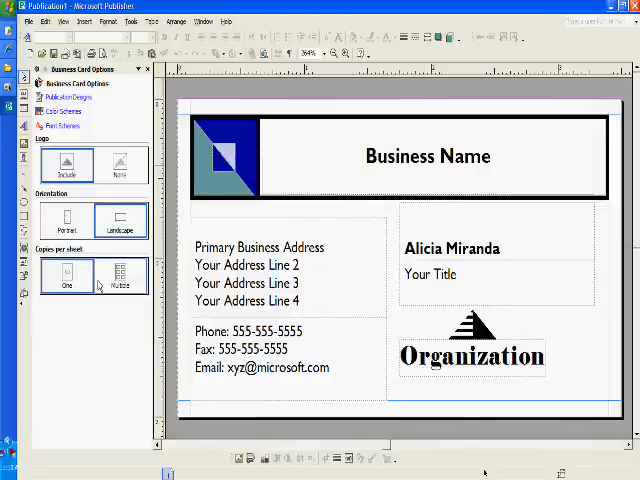
mouse_move(118, 276)
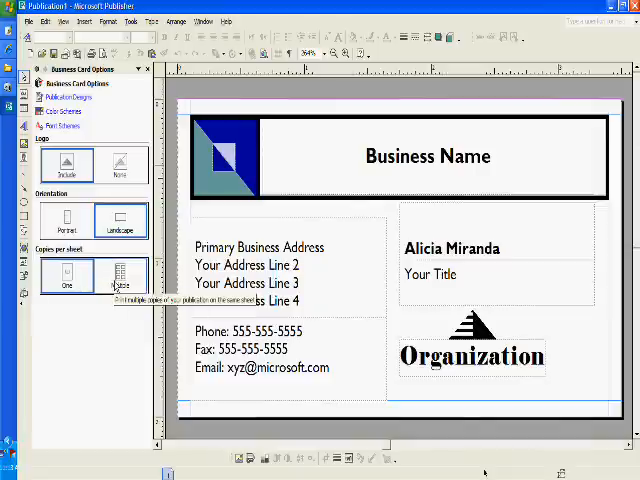
Set Copies per sheet to Multiple, check the ten-up print preview and close it.
click(120, 276)
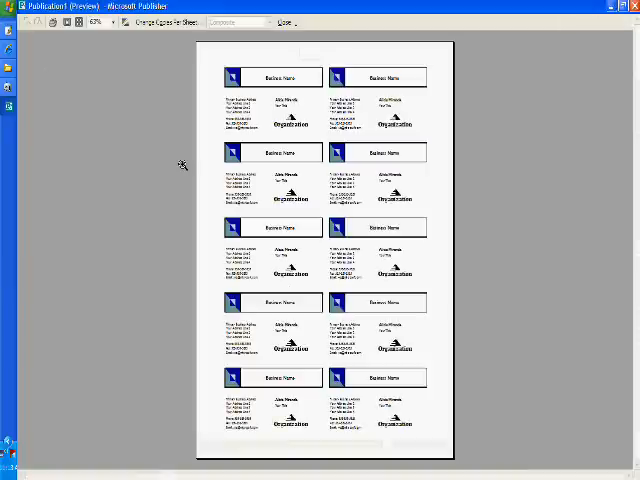
mouse_move(284, 110)
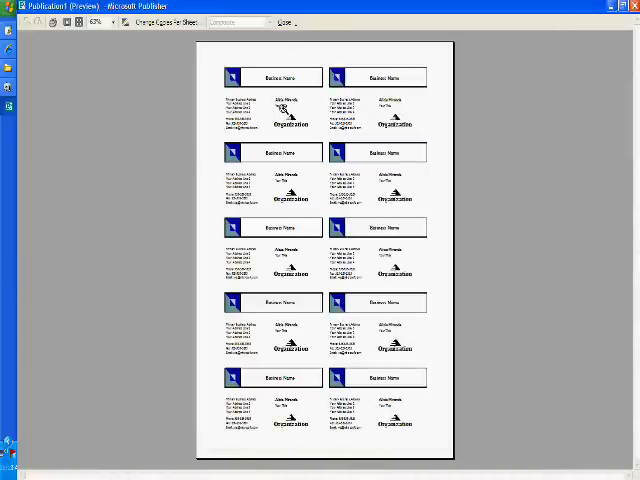
click(286, 22)
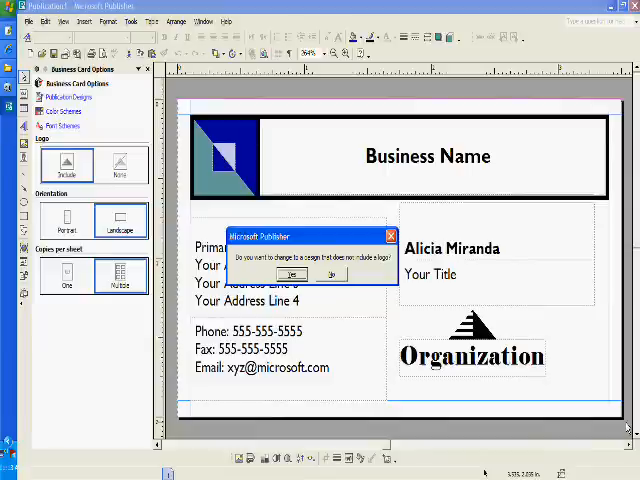
Decline saving, delete the placeholder frames and zoom in on the blank card.
click(292, 272)
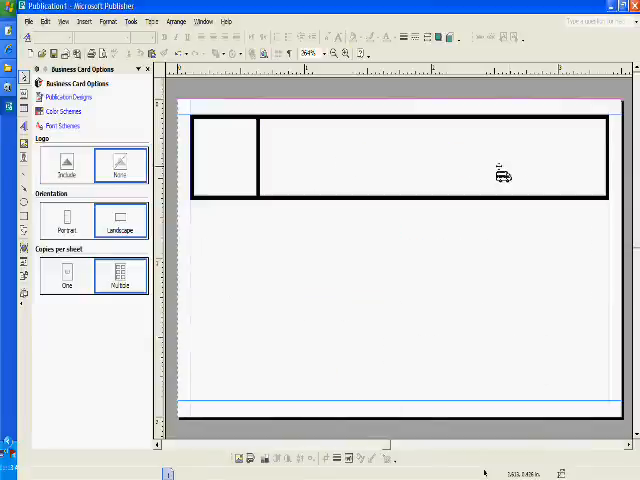
mouse_move(262, 128)
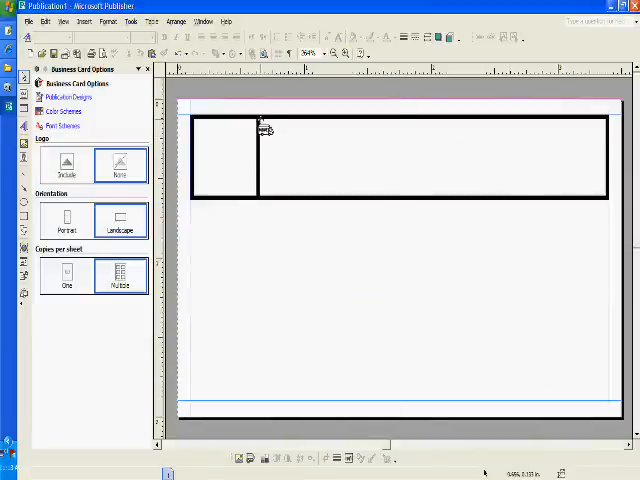
click(398, 158)
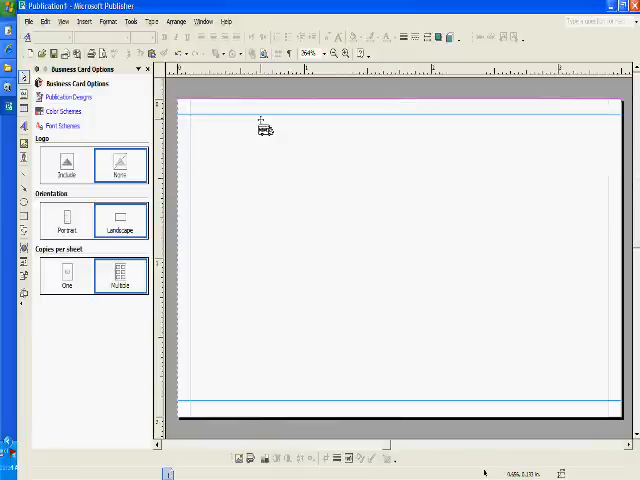
mouse_move(304, 192)
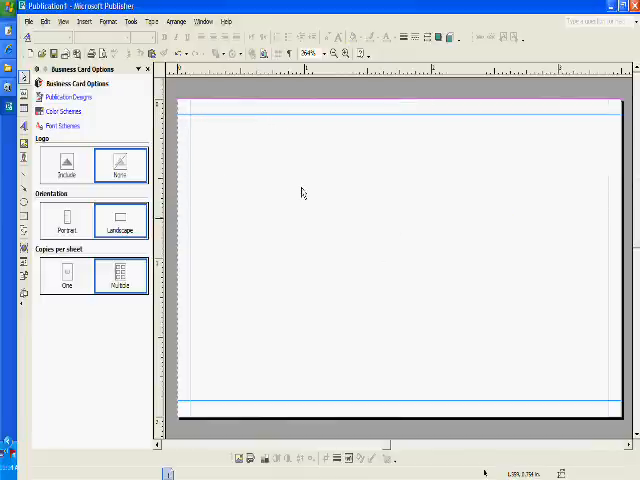
click(330, 54)
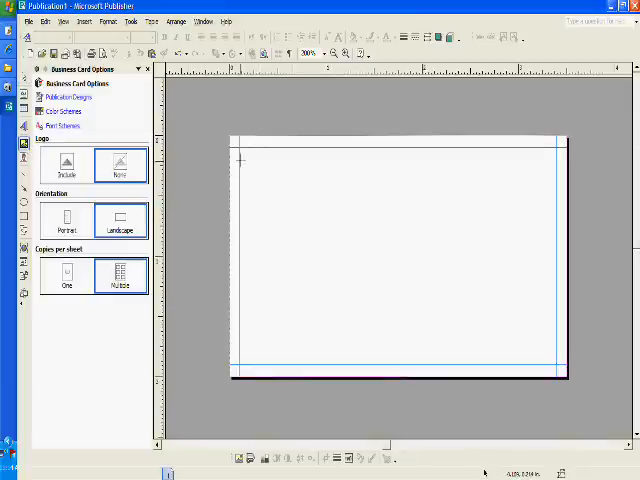
mouse_move(376, 268)
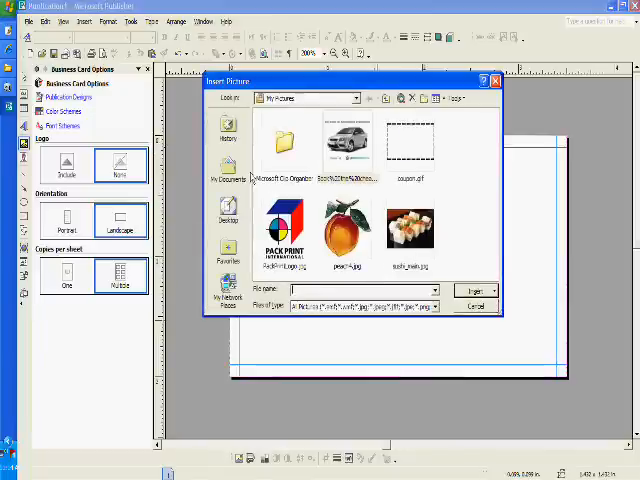
Insert the saved Bible picture from the business card folder and stretch it over the whole card.
click(228, 212)
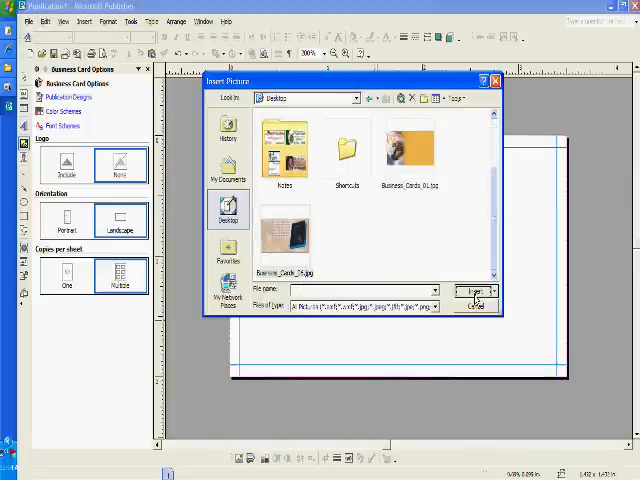
click(472, 292)
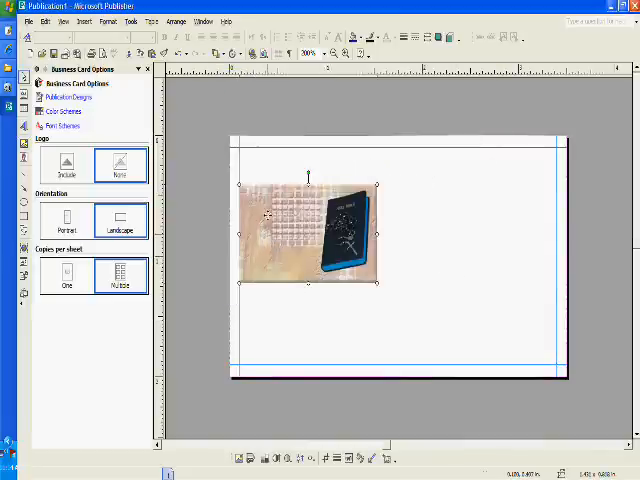
drag(308, 228, 320, 196)
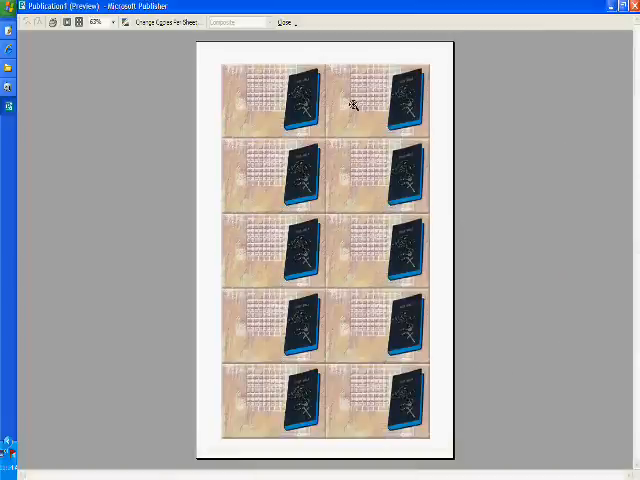
mouse_move(340, 258)
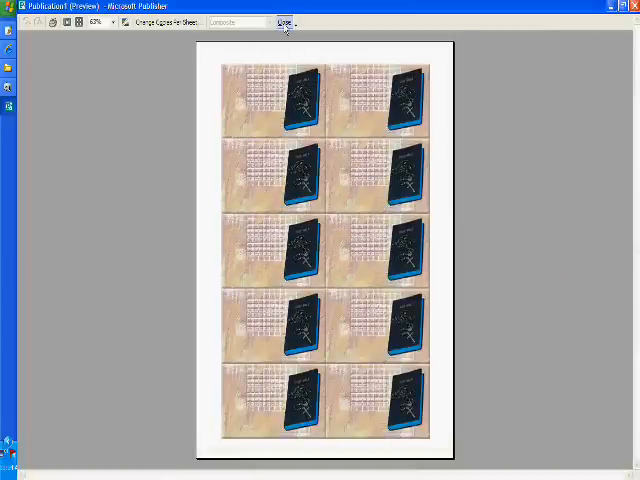
Inspect the ten-cards-per-page print preview, then return to normal editing view.
click(280, 22)
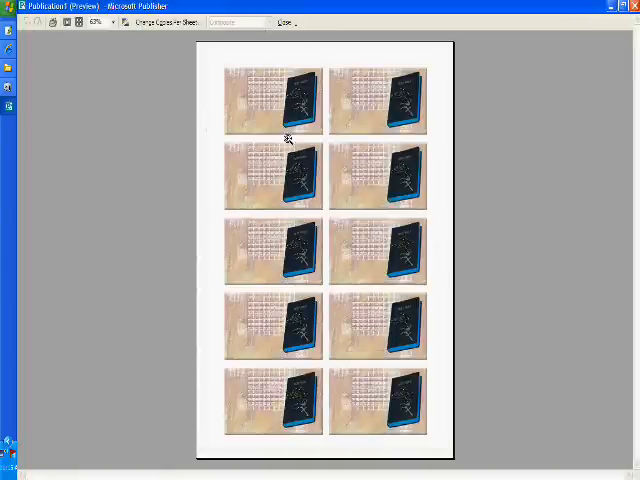
mouse_move(152, 110)
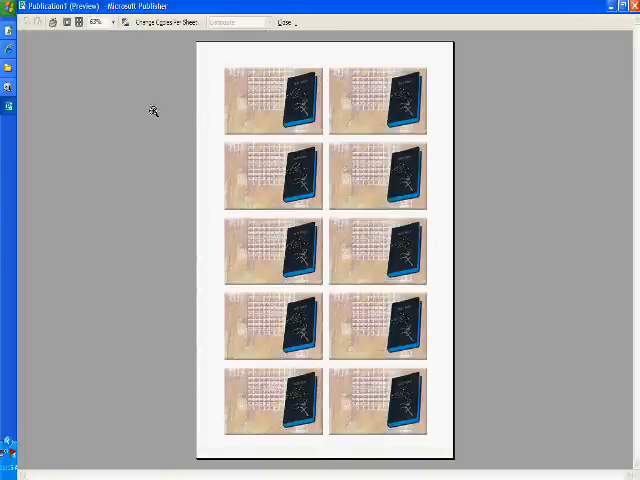
click(288, 24)
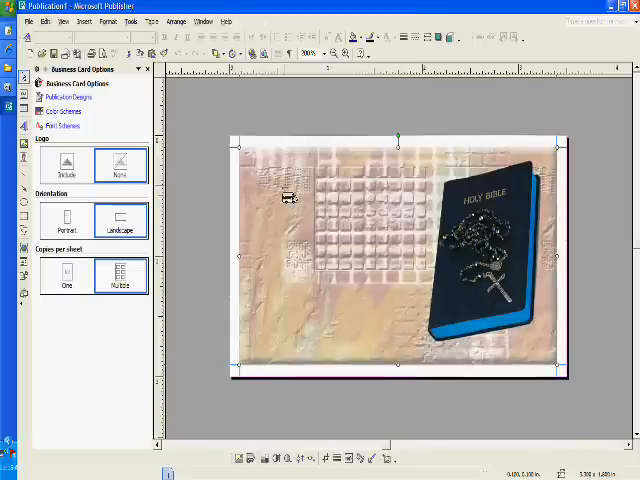
mouse_move(290, 198)
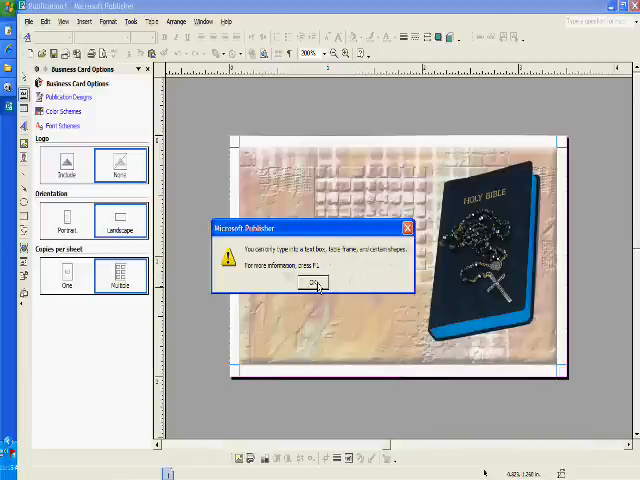
Dismiss the 'type in a text box' message and draw a text box on the card.
click(312, 286)
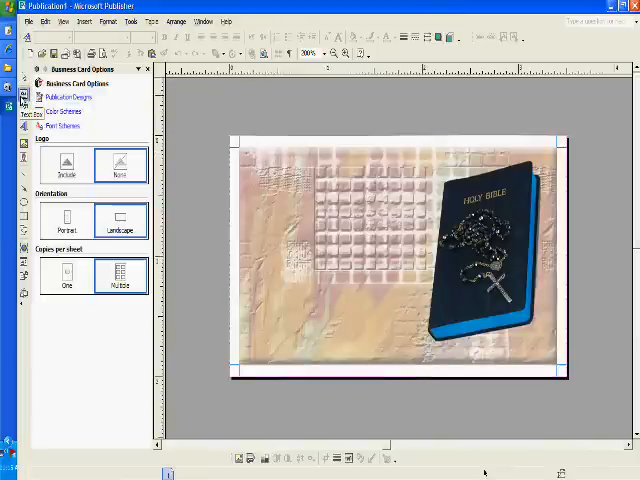
mouse_move(120, 164)
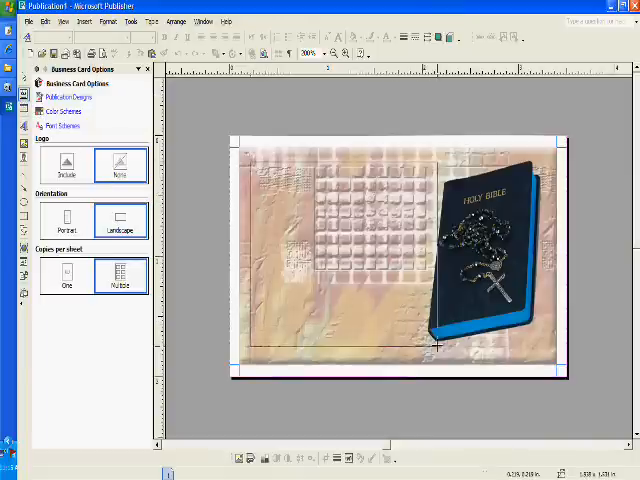
click(340, 260)
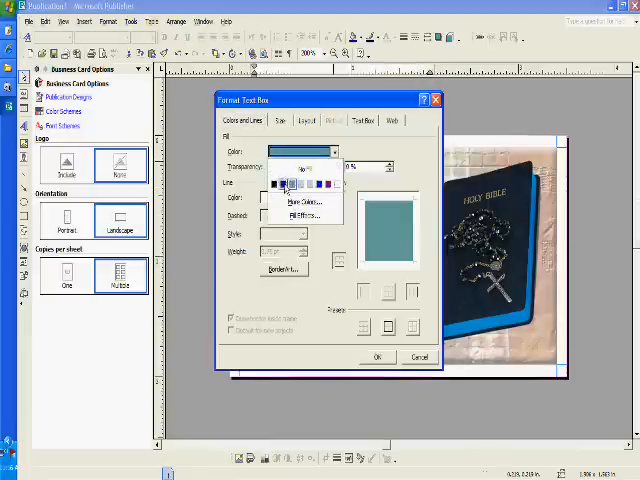
Try a green fill from More Colors, then set the text box to No Fill and apply.
click(296, 200)
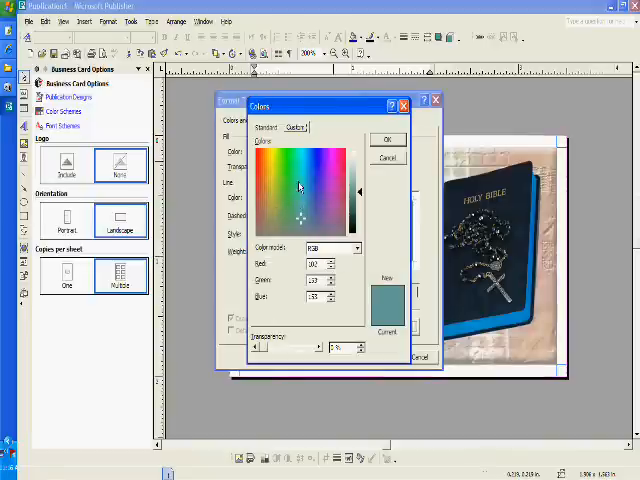
click(276, 164)
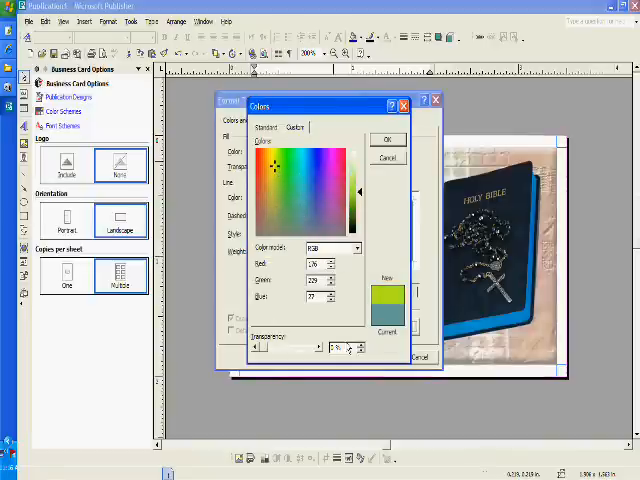
click(388, 140)
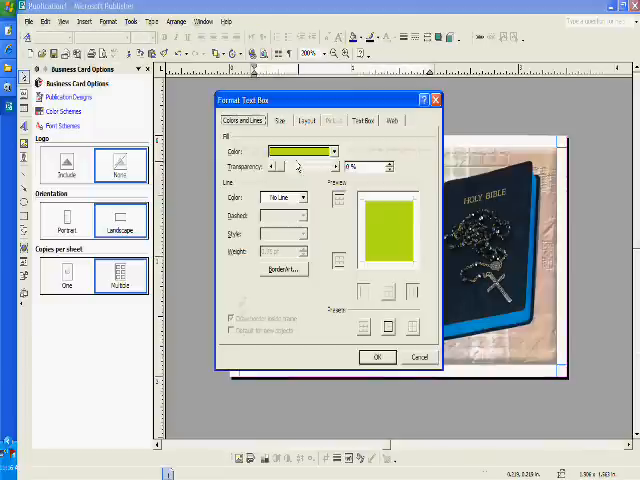
click(334, 152)
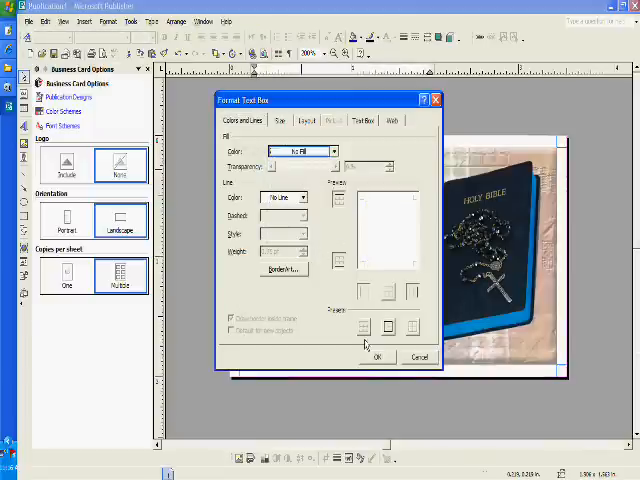
click(376, 356)
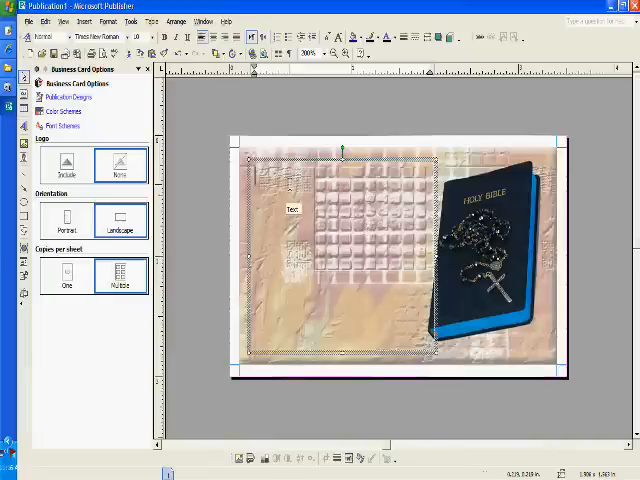
Type 'First Baptist Church Of Midd...', the P.O. Box line and 'Macon, GA 31202'.
text(Chu)
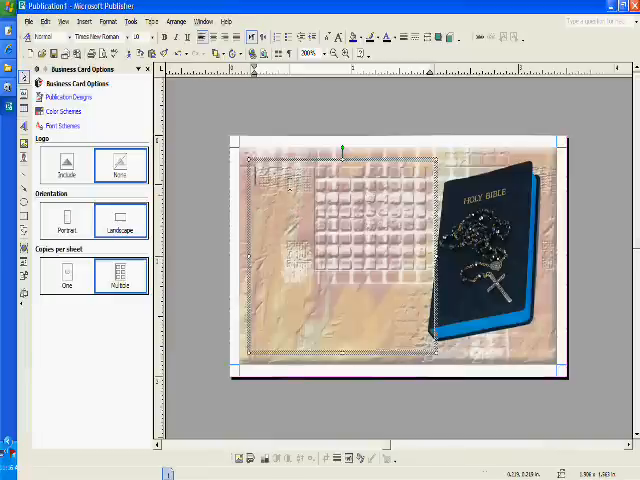
text(First Baptist)
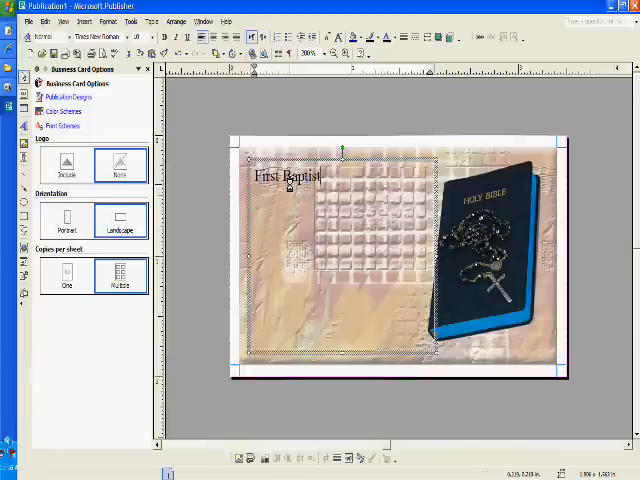
text(Church)
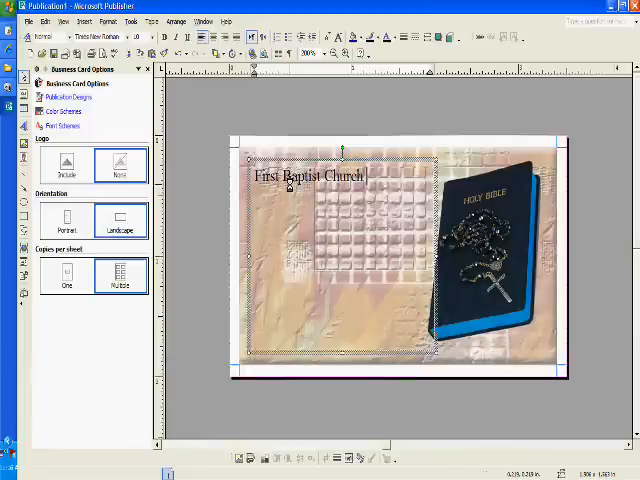
text(Of Middle Georgia)
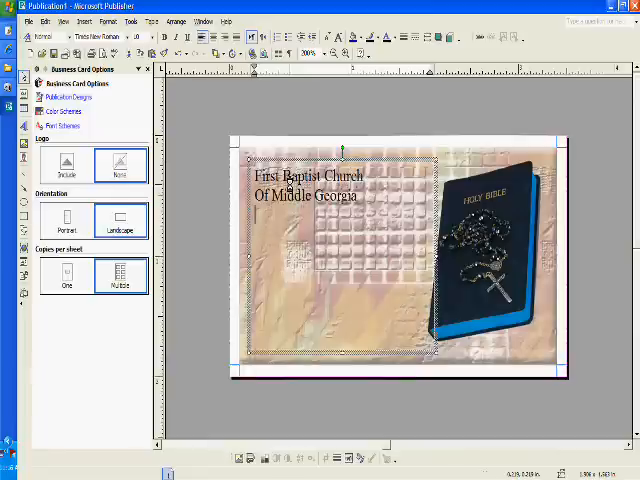
text(P.O. Box 123)
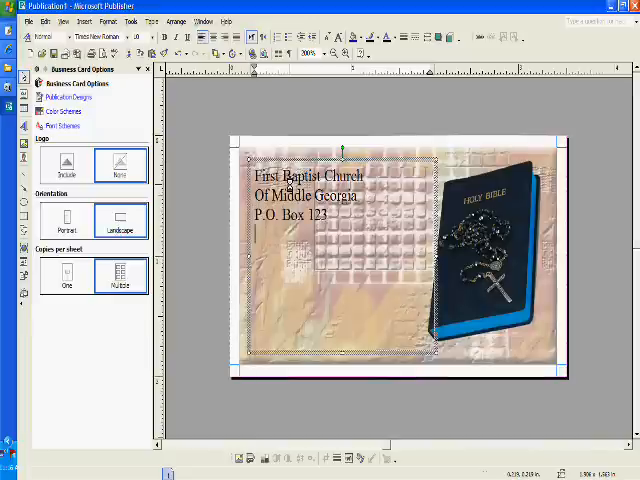
text(Macon, GA 3)
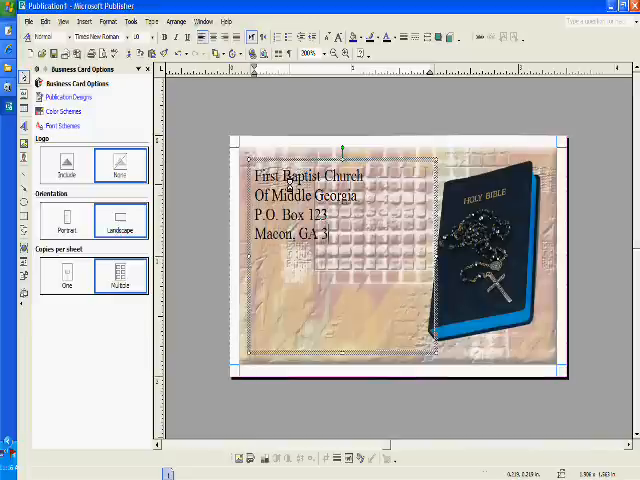
text(1202)
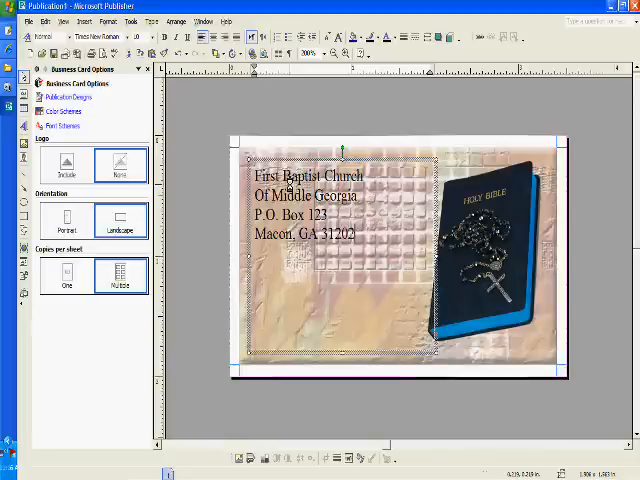
text((4780 123-45)
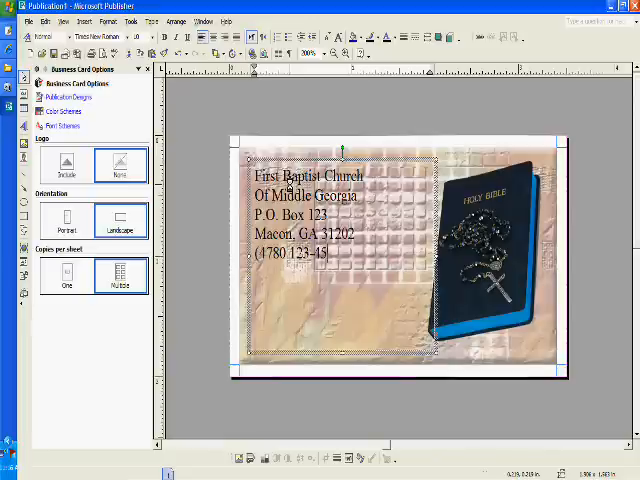
text(67)
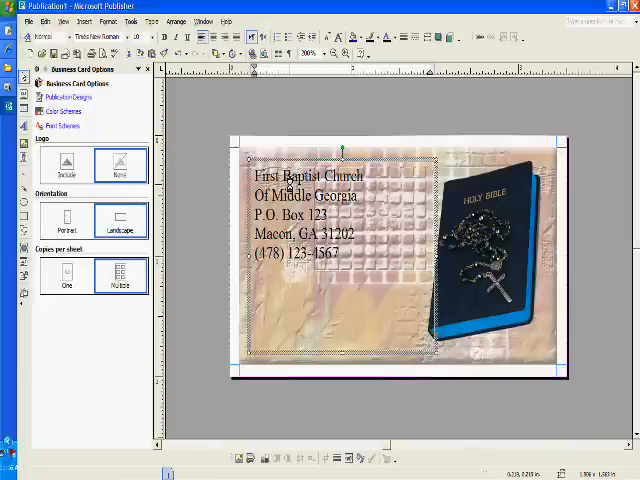
text(Www.)
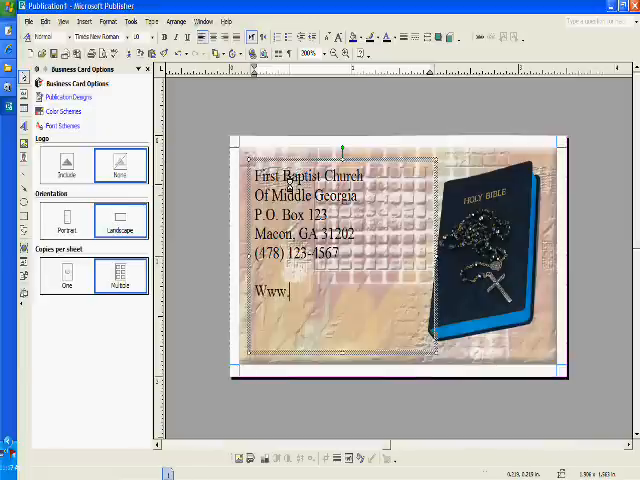
text(fbcmacon.com)
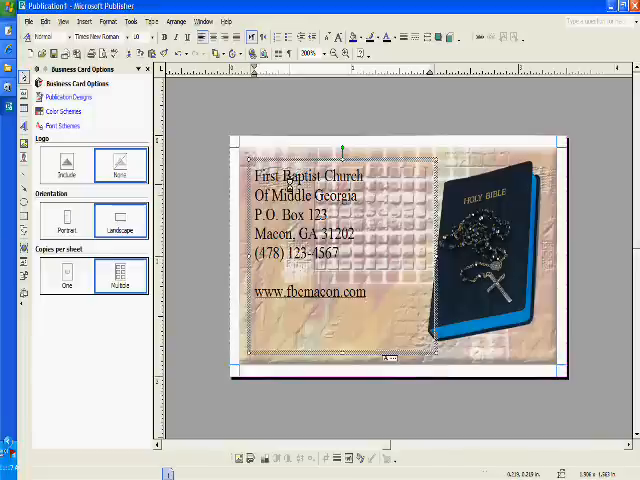
text(Email:)
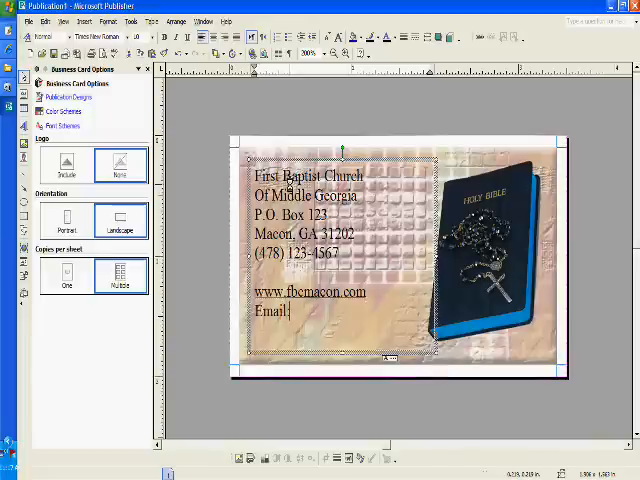
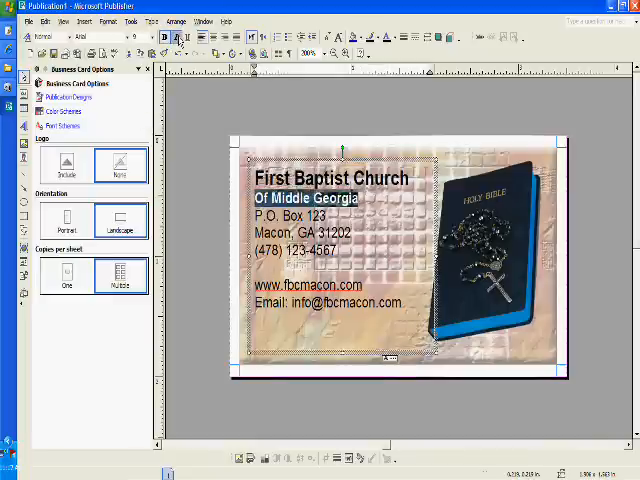
click(140, 36)
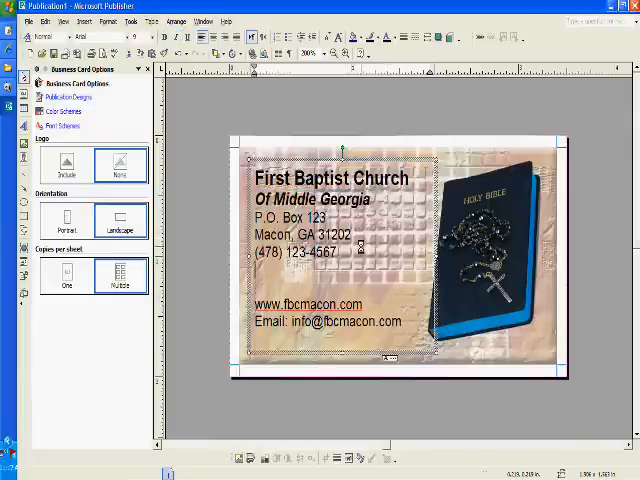
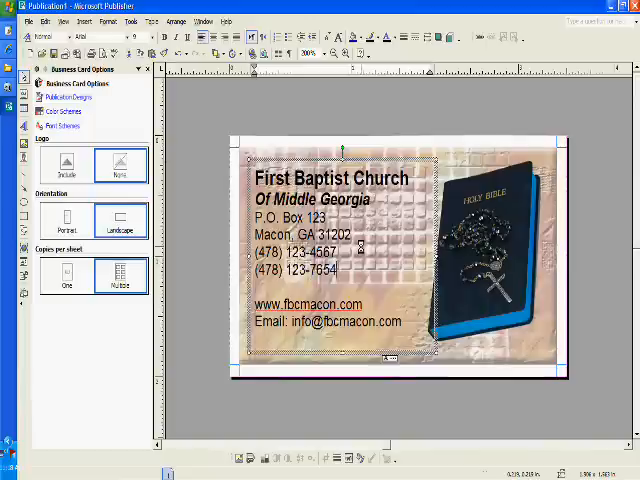
text(fax)
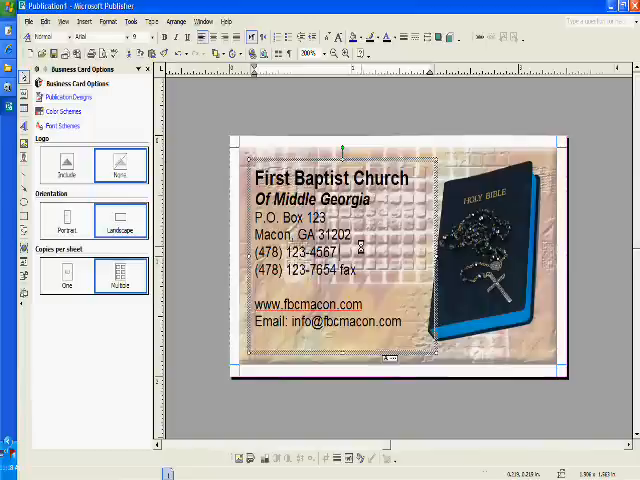
text(church ofc)
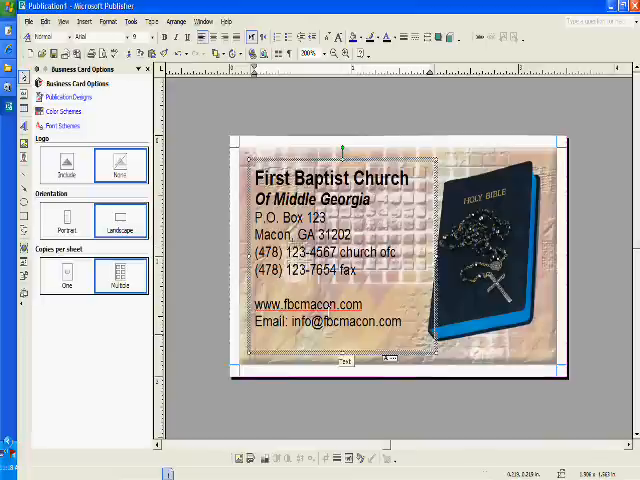
click(16, 20)
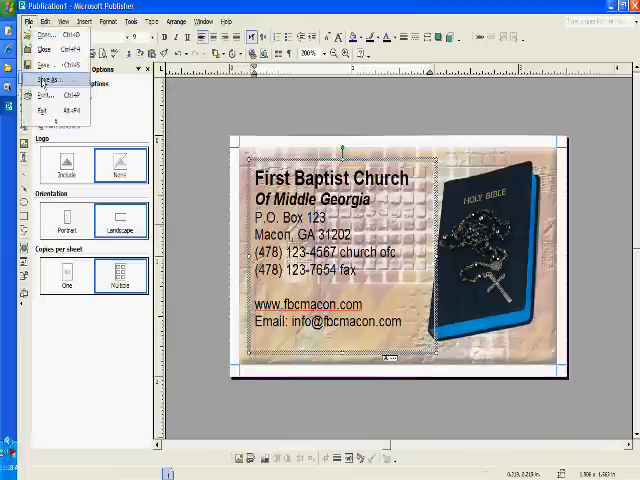
Save the card as a new publication named 'business card' in the chosen folder.
click(44, 68)
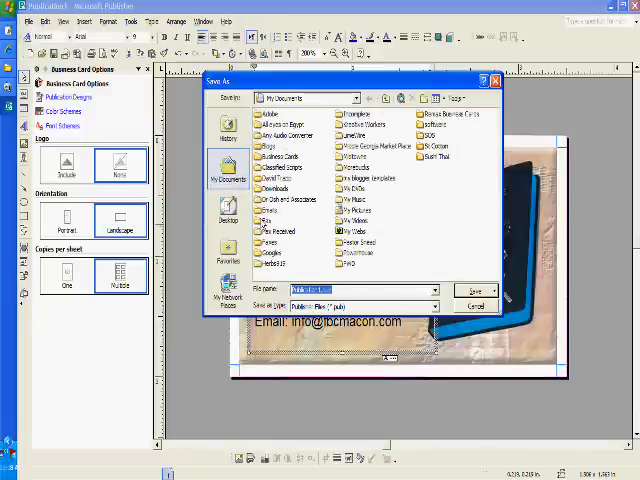
click(228, 210)
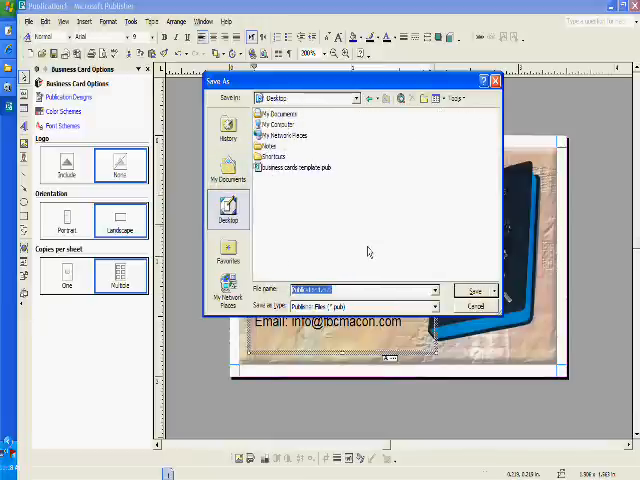
text(business card)
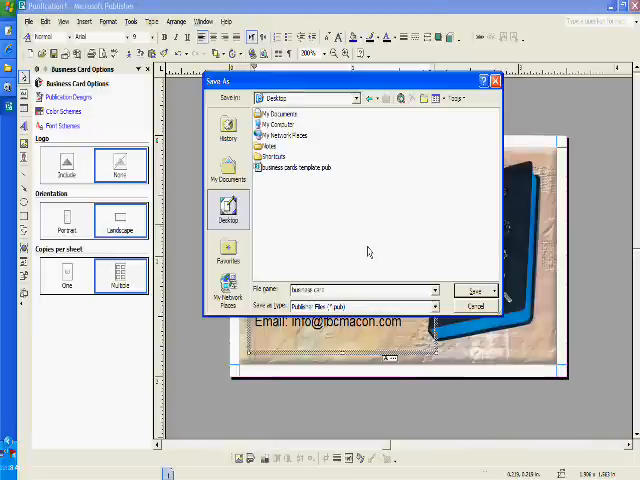
click(296, 156)
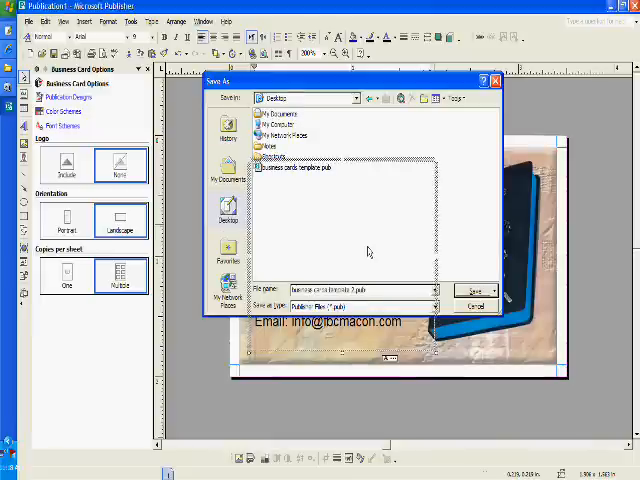
click(476, 288)
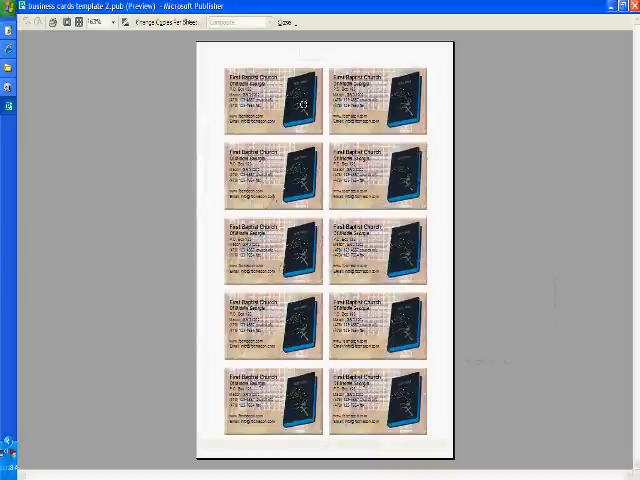
Preview the card sheet showing ten identical Bible-background cards for printing.
click(100, 24)
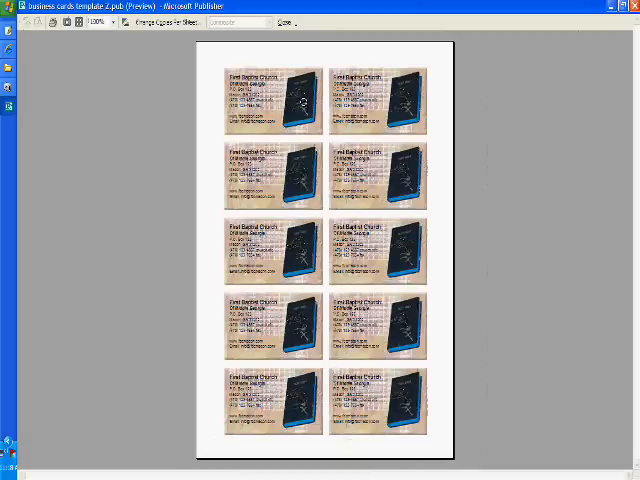